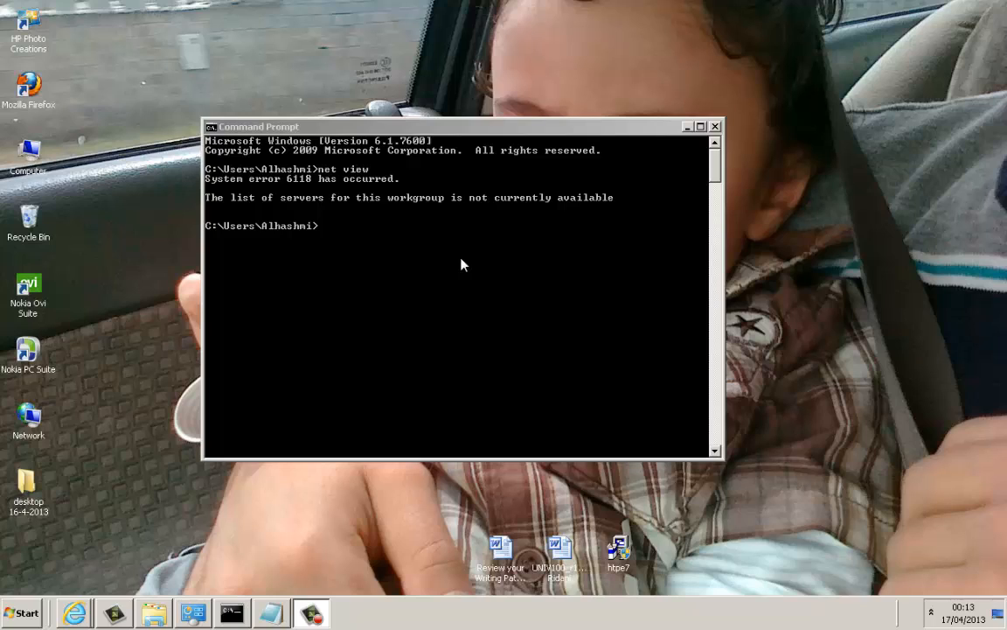
mouse_move(229, 194)
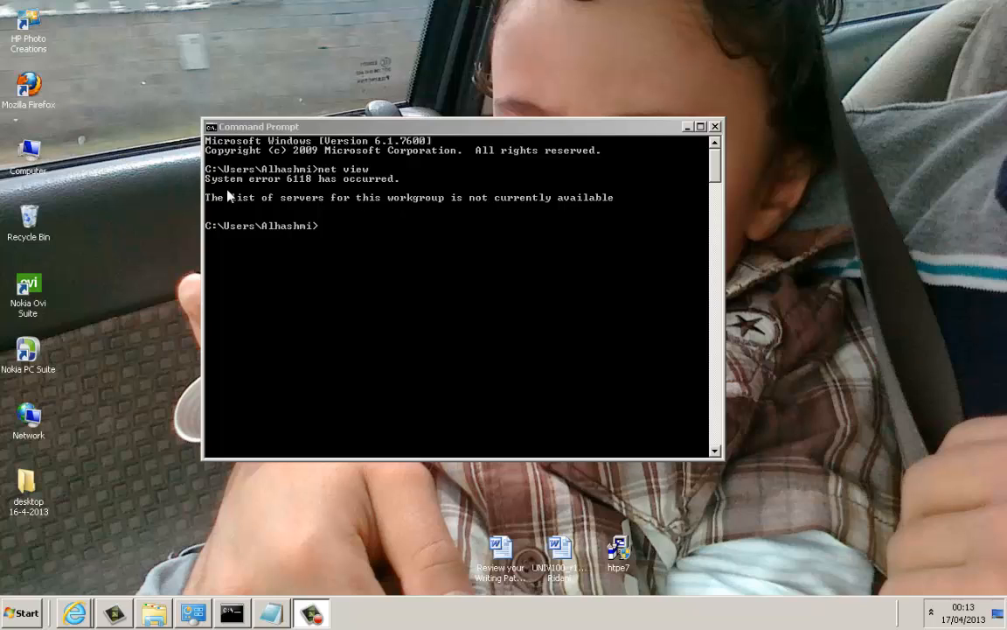
mouse_move(283, 206)
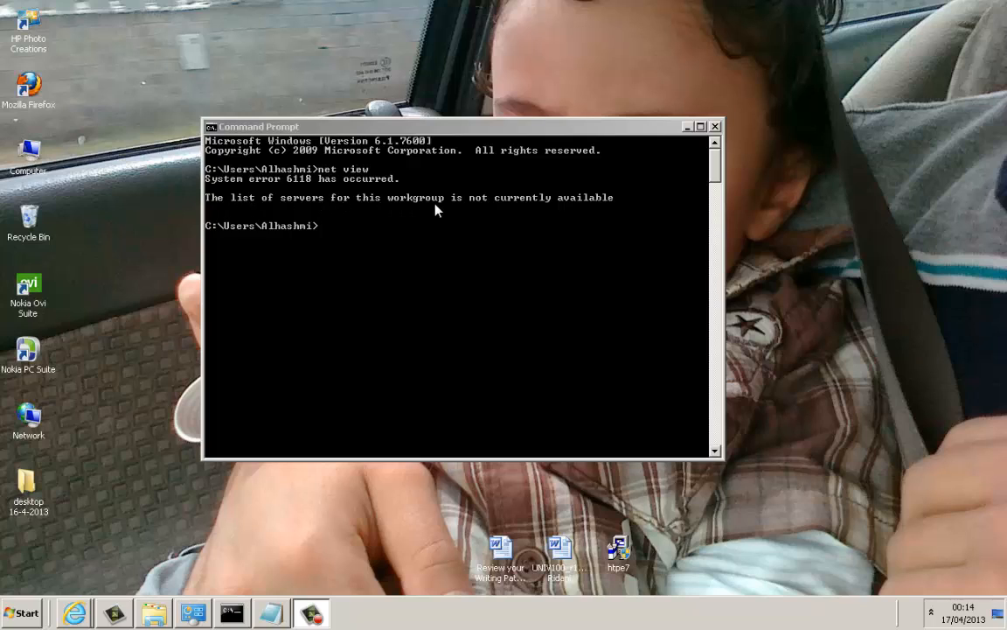
mouse_move(558, 213)
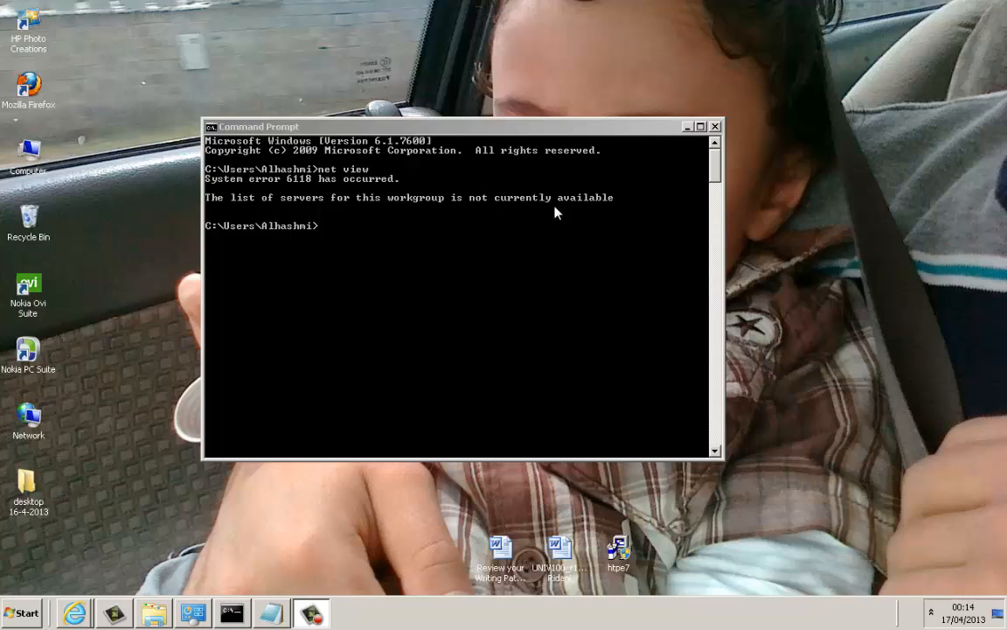
mouse_move(322, 261)
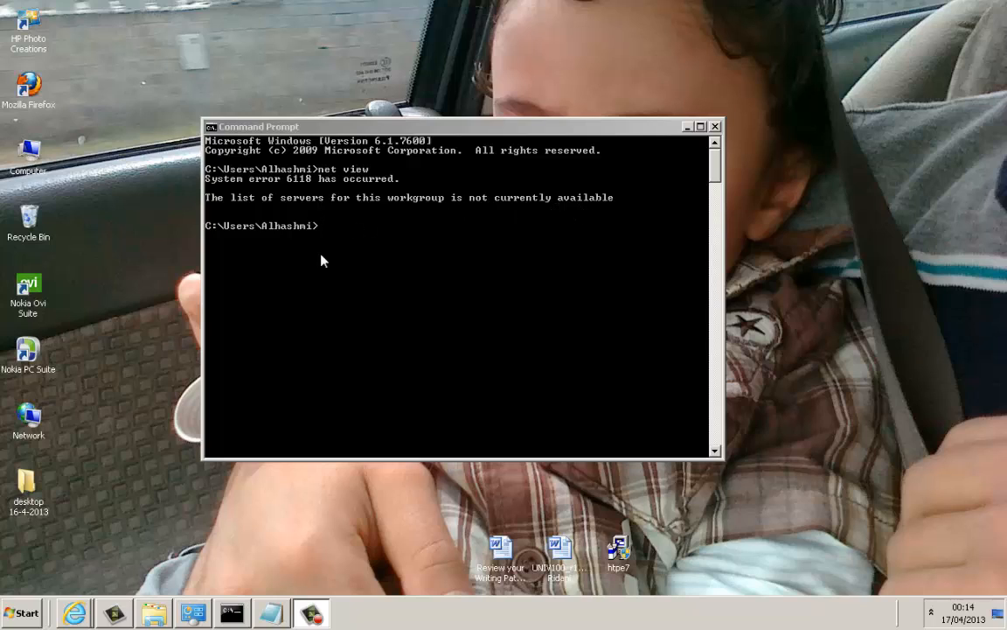
Enter 'net view' again to list the workgroup's computers after error 6118.
type("net view")
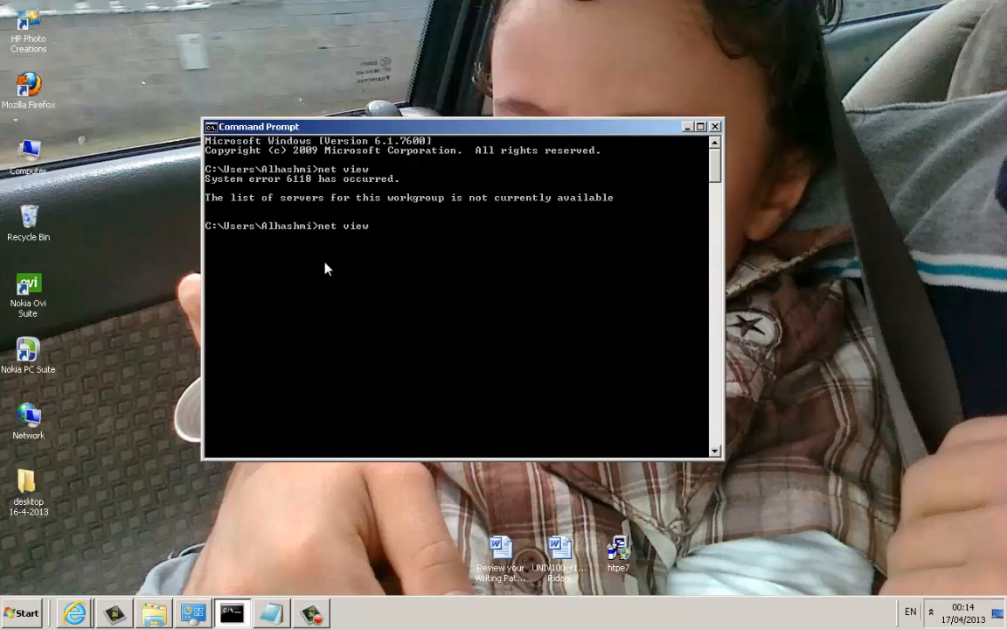
mouse_move(341, 271)
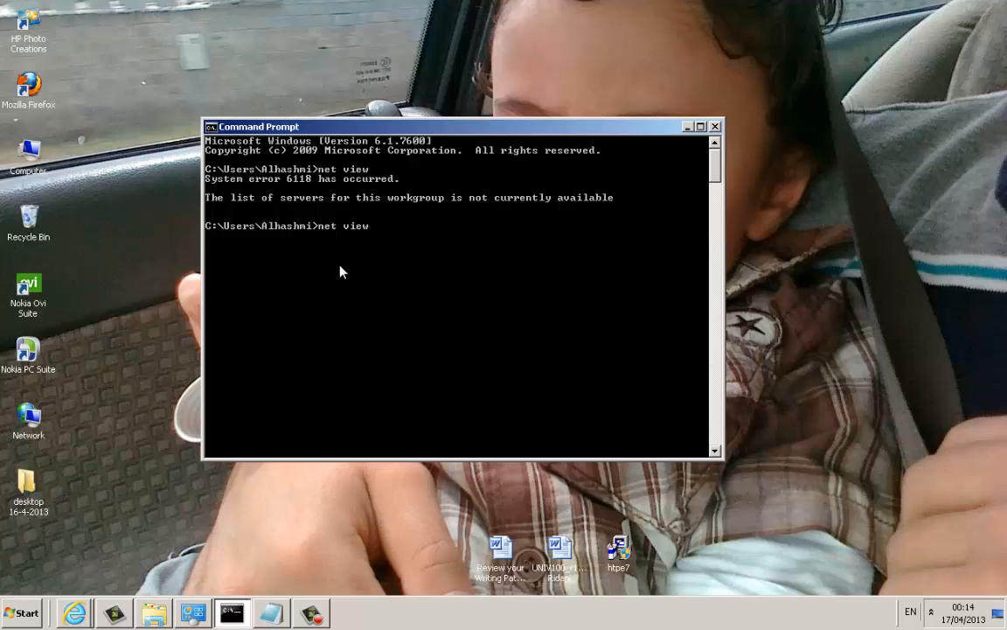
mouse_move(371, 245)
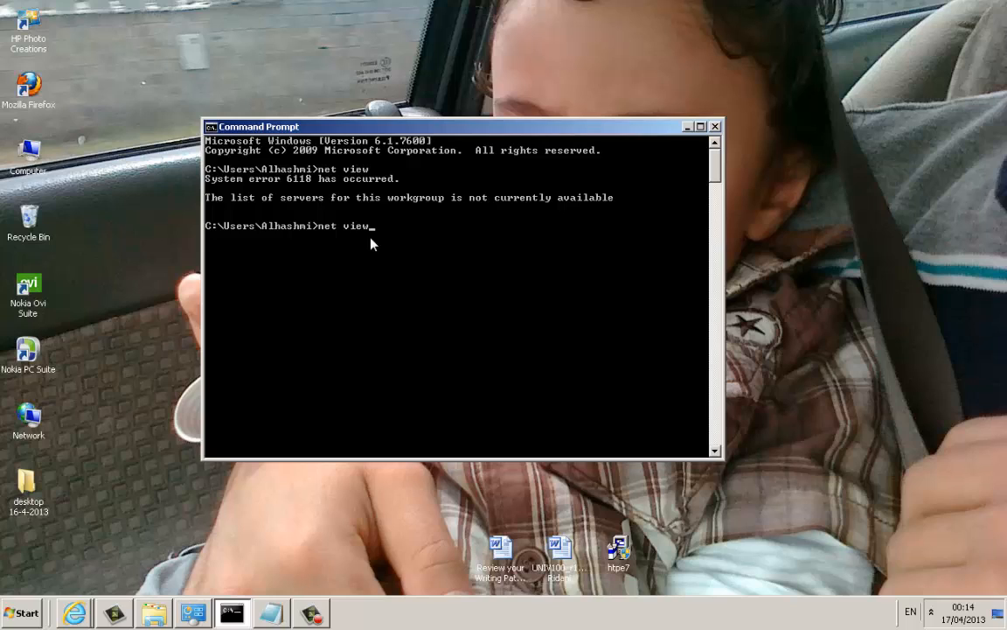
mouse_move(384, 241)
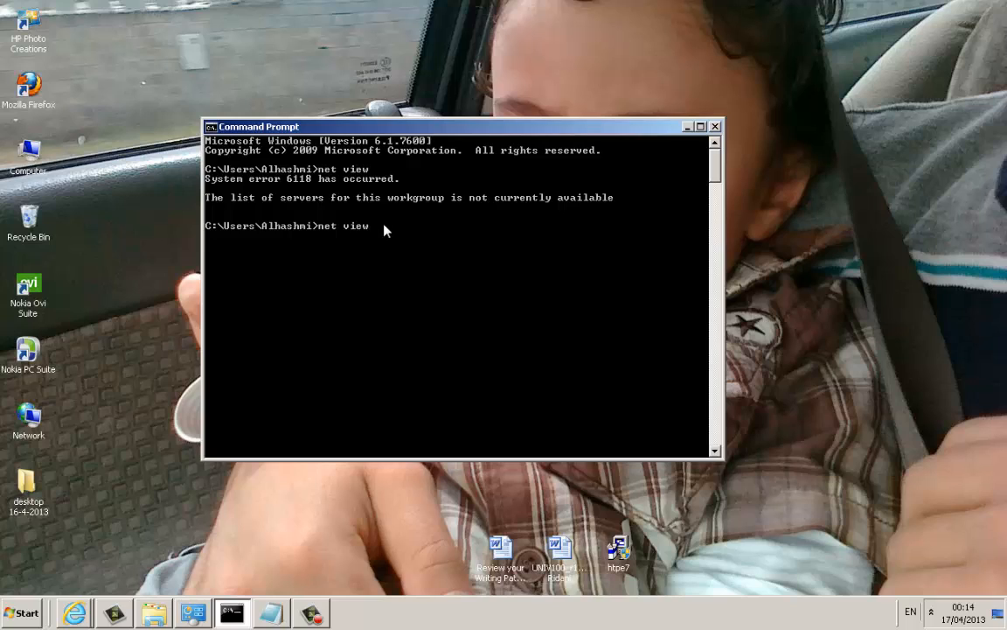
mouse_move(405, 261)
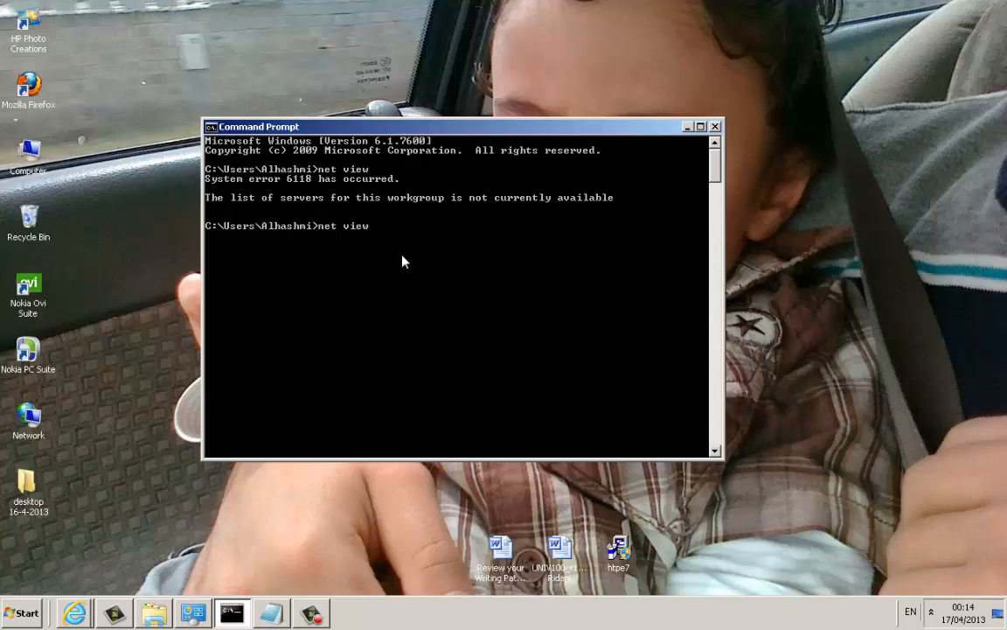
mouse_move(416, 239)
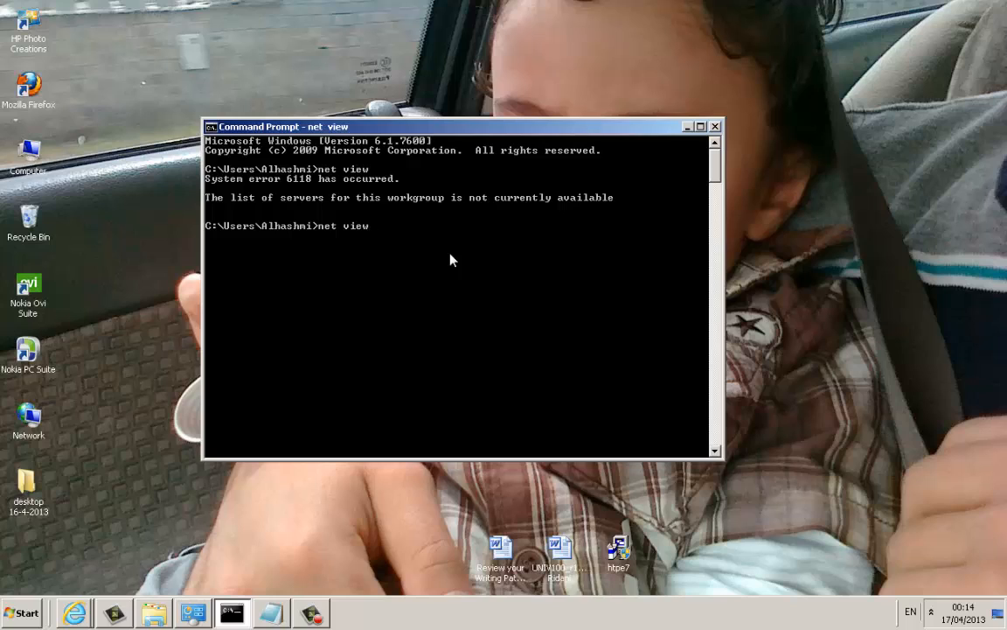
mouse_move(465, 208)
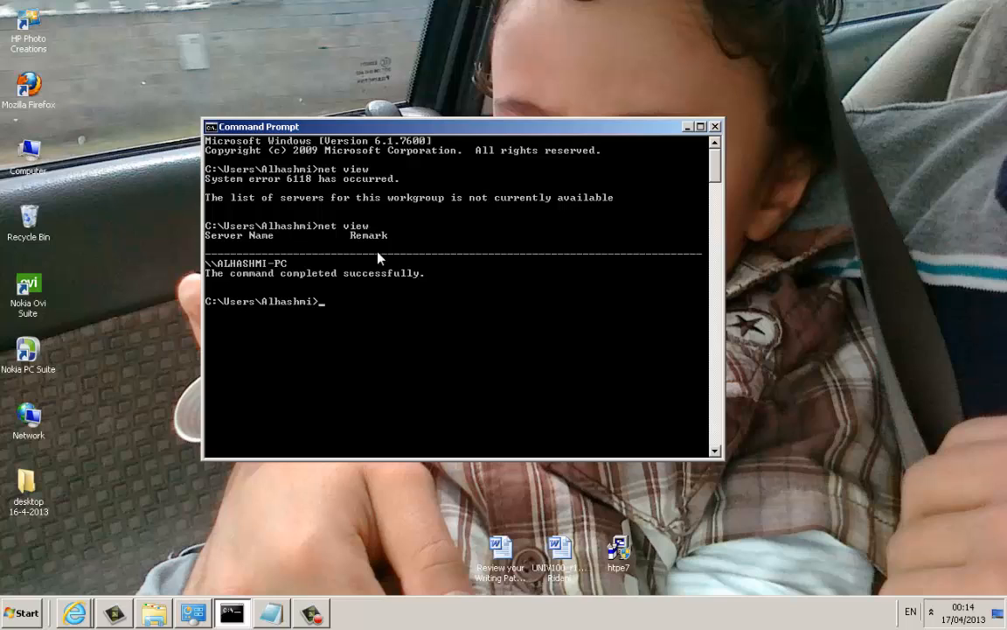
mouse_move(602, 395)
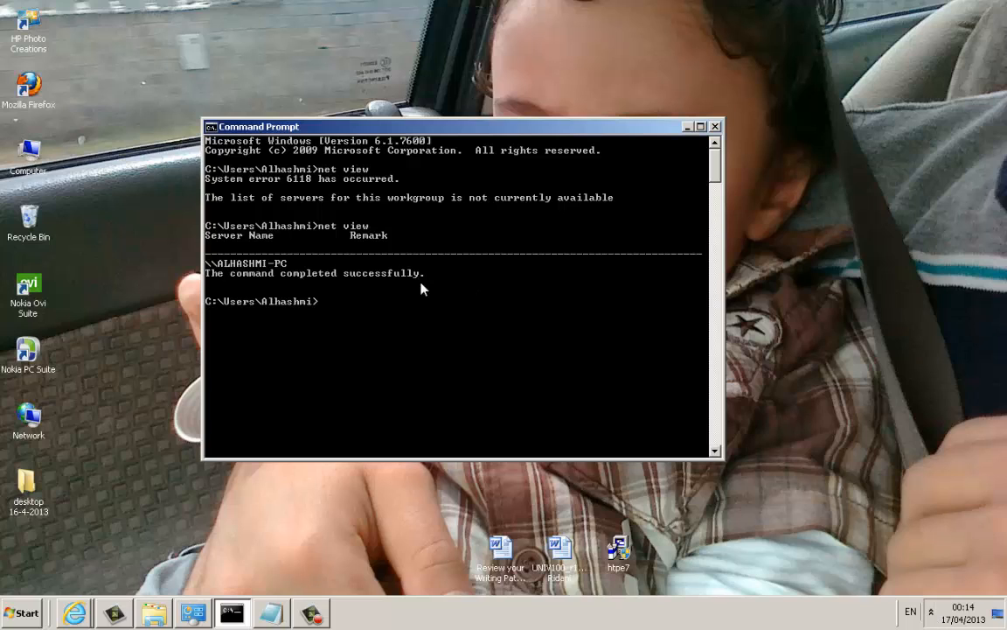
mouse_move(367, 243)
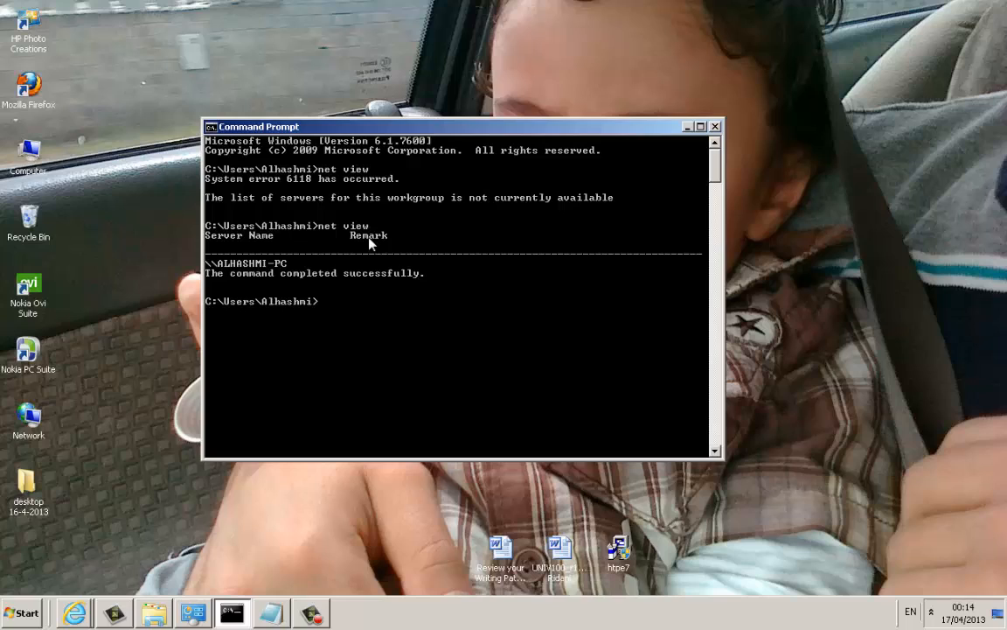
mouse_move(402, 350)
type("net view")
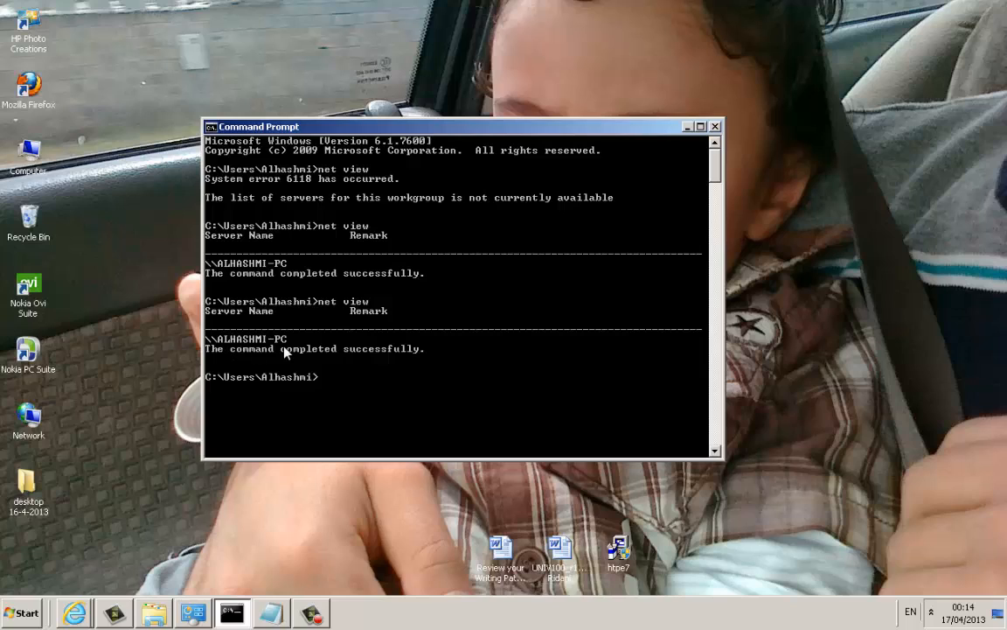
mouse_move(315, 350)
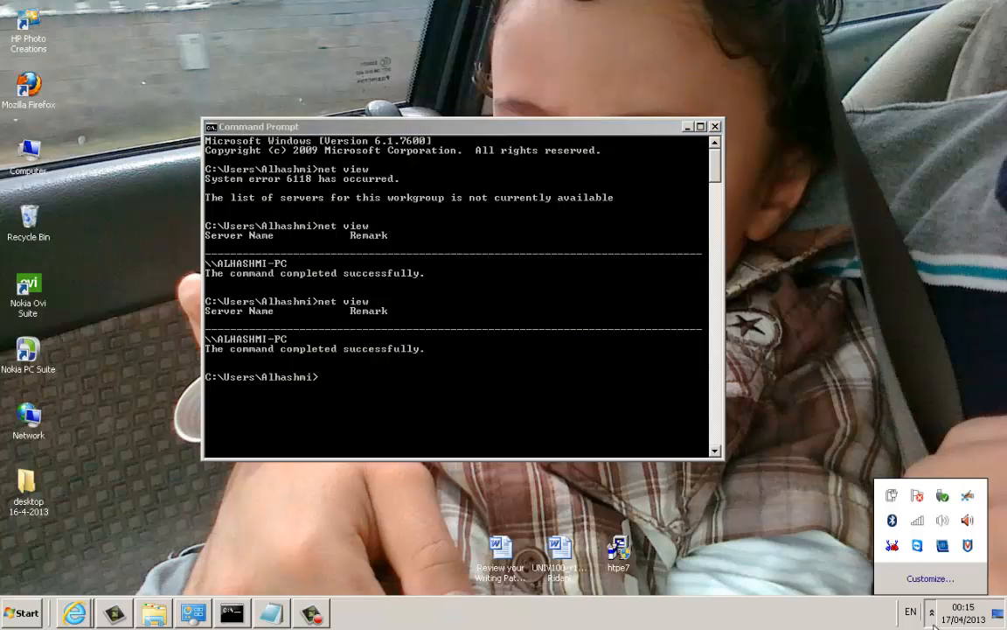
mouse_move(916, 521)
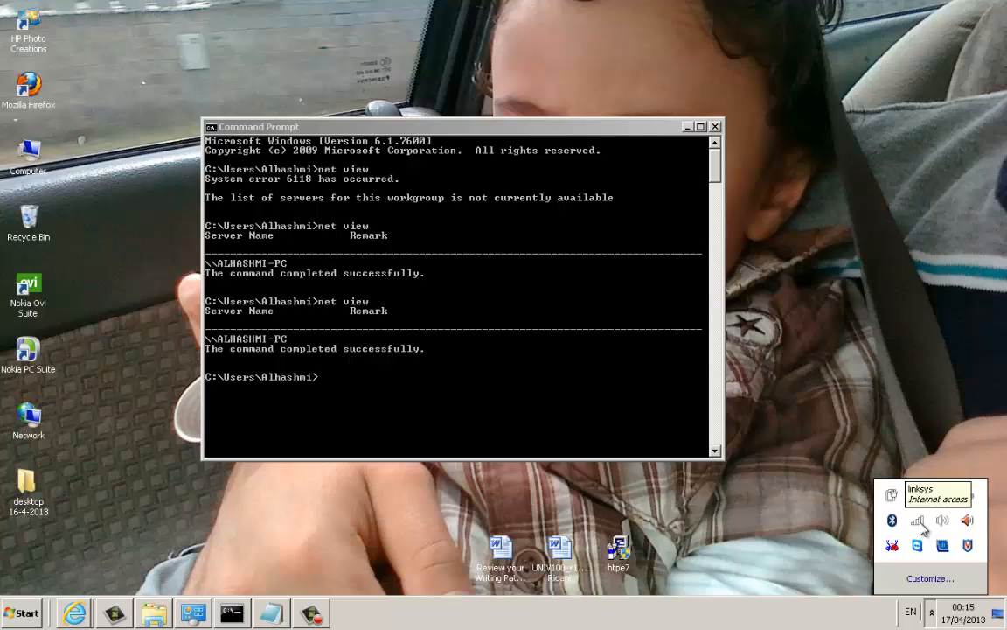
left_click(231, 612)
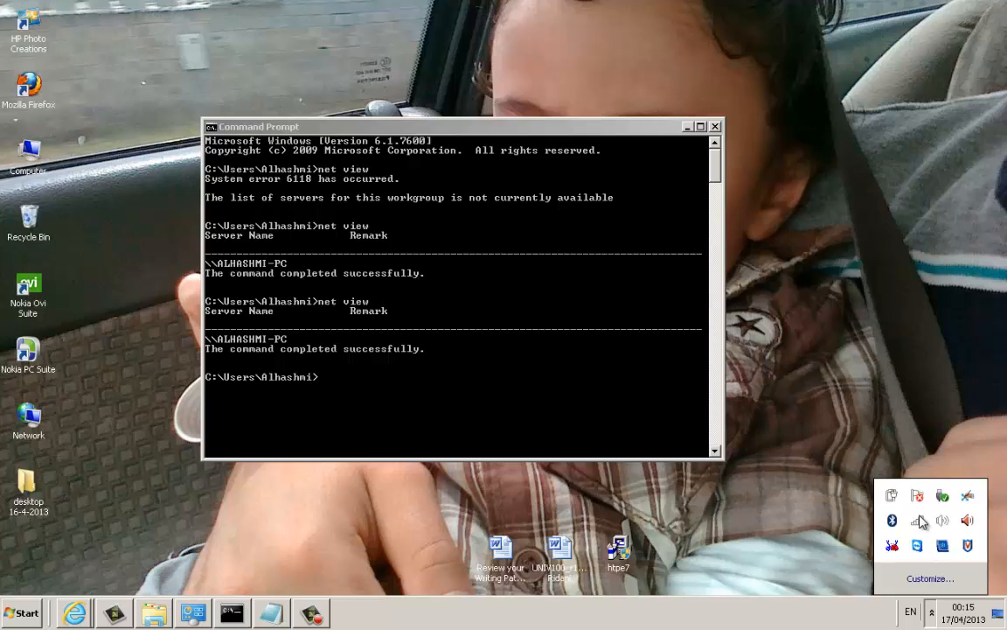
left_click(916, 521)
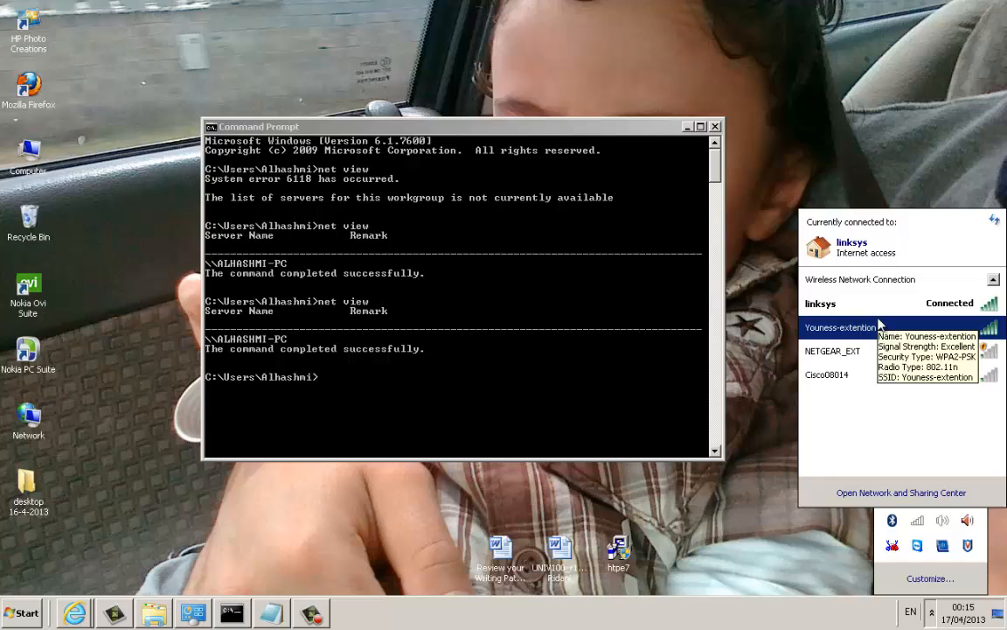
mouse_move(874, 302)
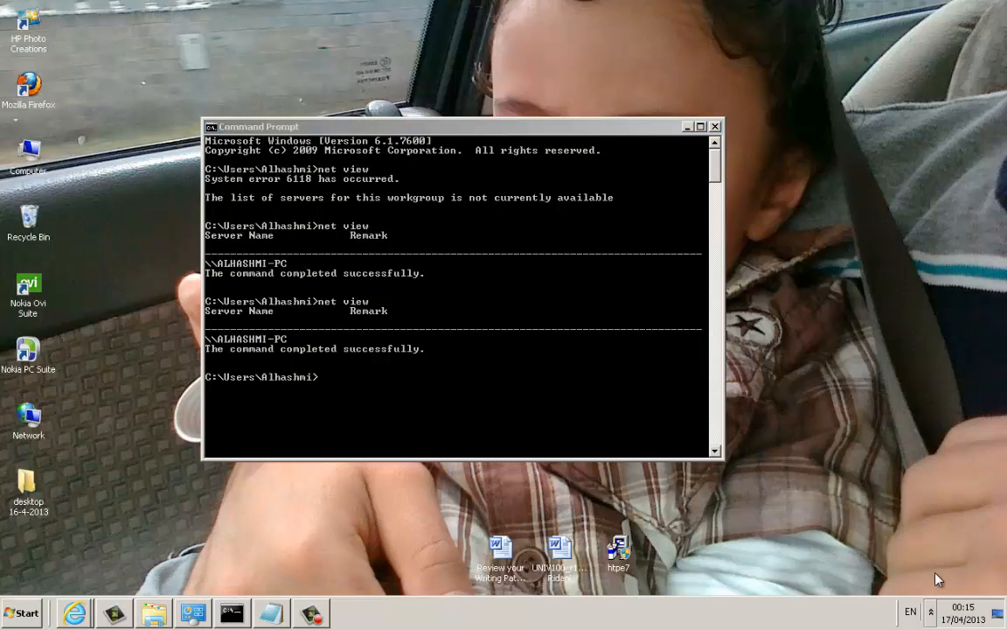
Run 'net view' so it lists ALHASHMI-PC and MAIN-PC on the workgroup.
left_click(930, 610)
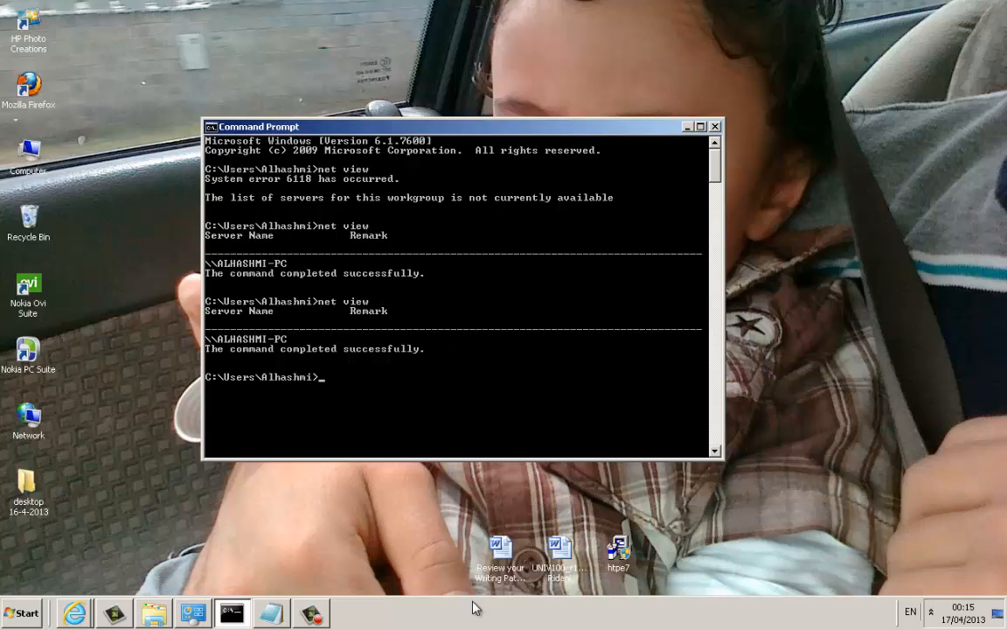
type("net view")
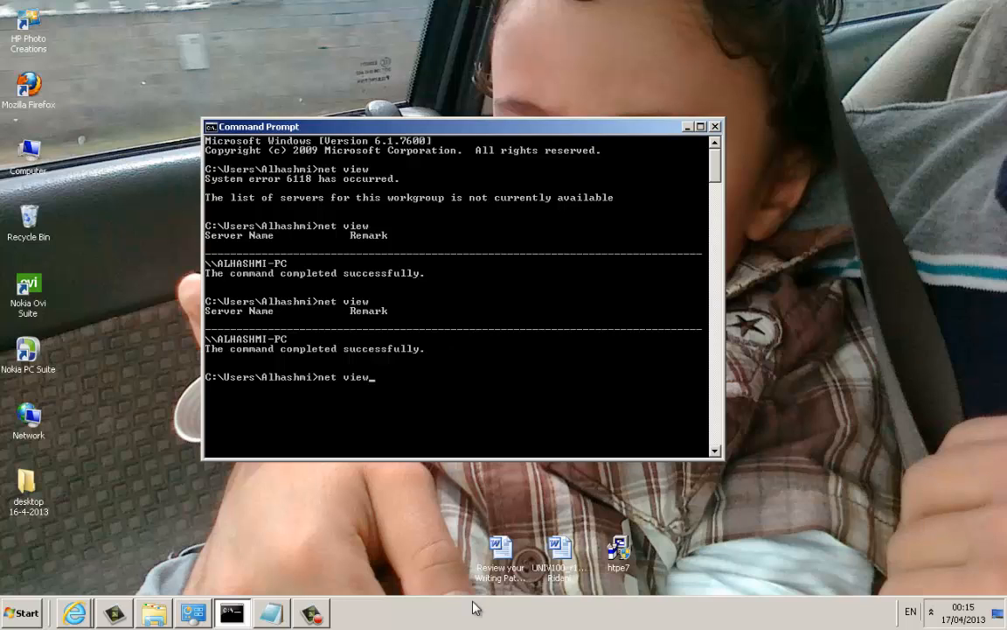
key("enter")
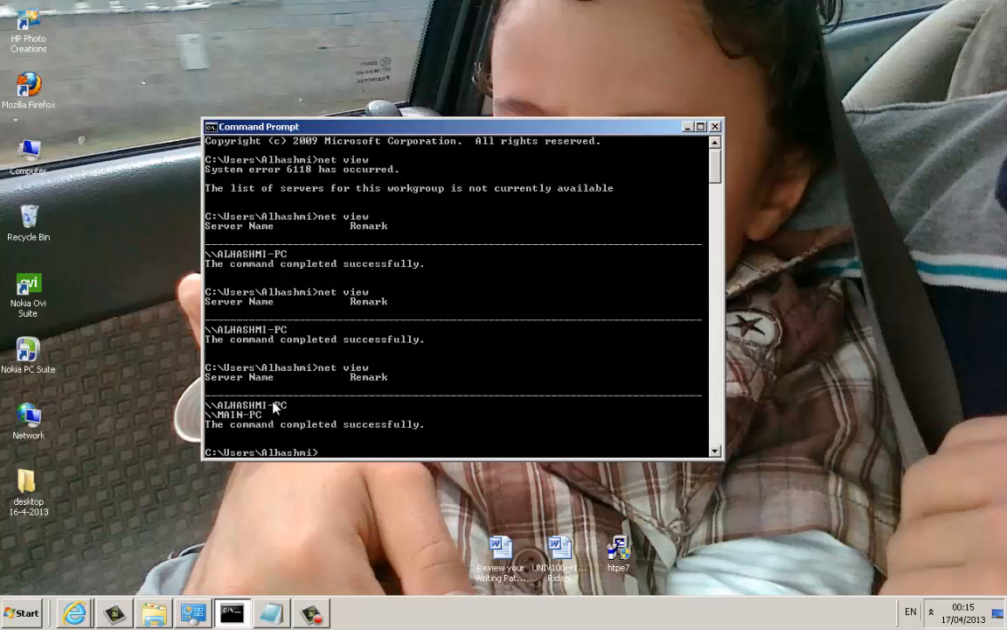
mouse_move(266, 419)
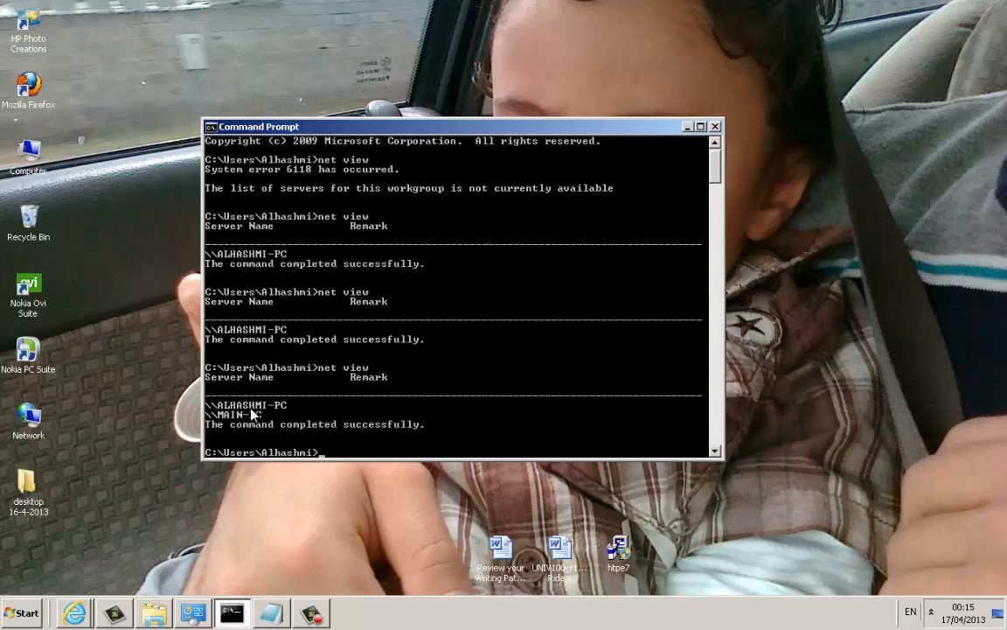
mouse_move(271, 430)
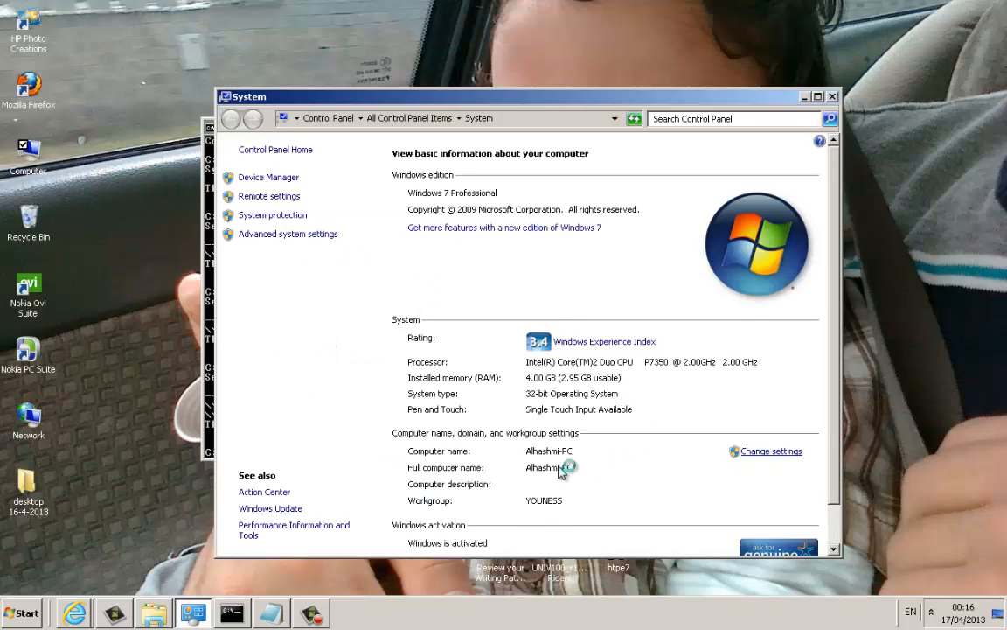
View Alhashmi-PC's name and workgroup YOUNESS in System Properties, then cancel unchanged.
left_click(769, 452)
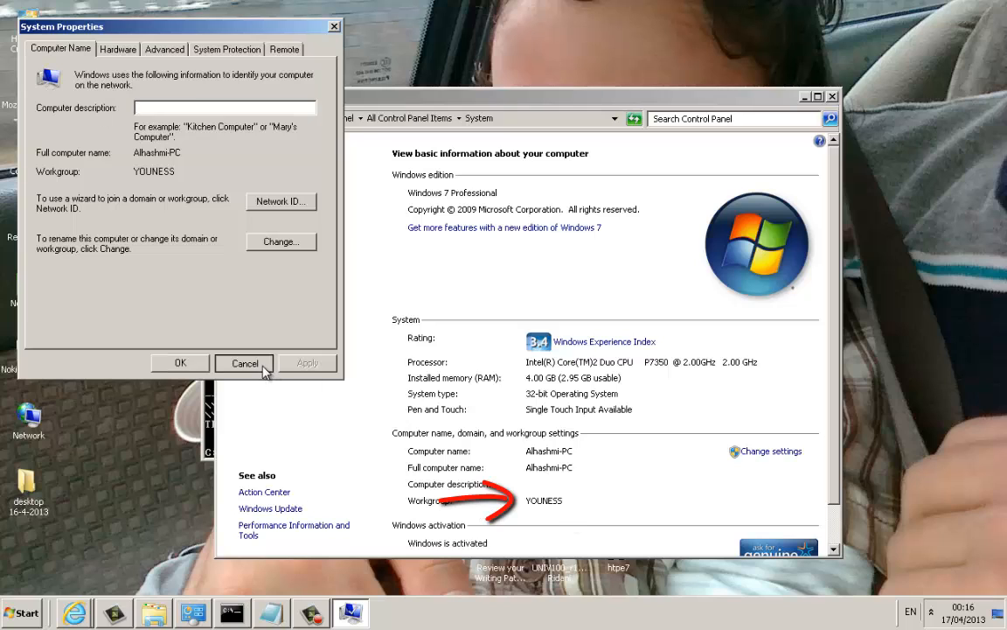
left_click(245, 362)
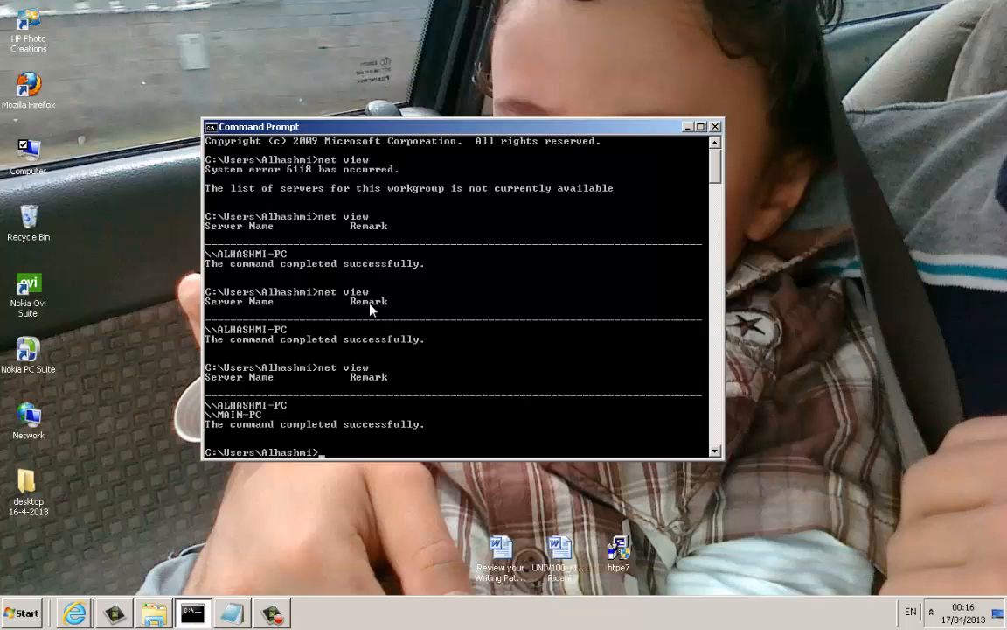
mouse_move(301, 507)
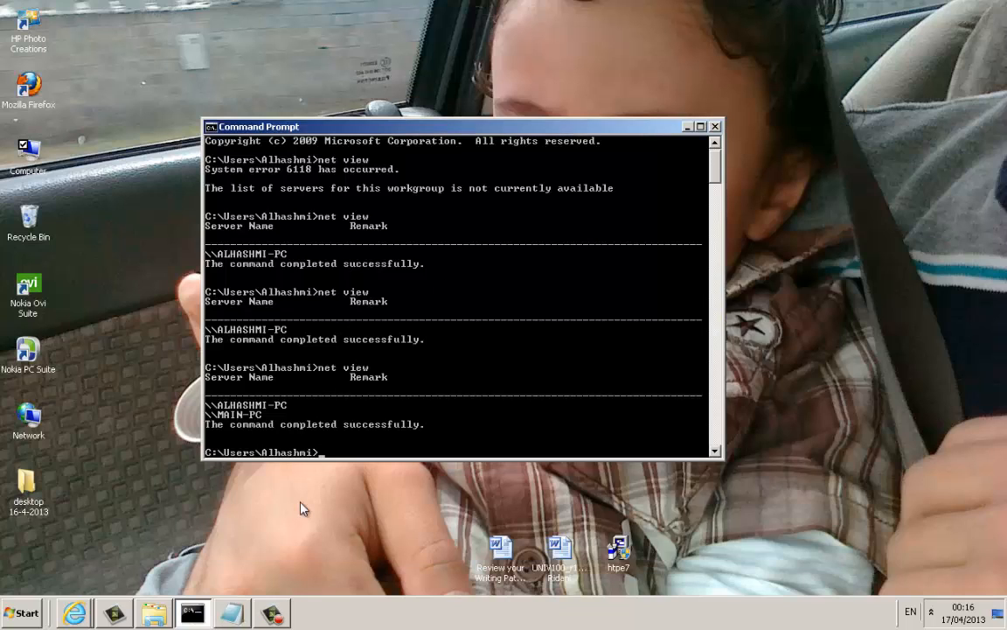
mouse_move(306, 439)
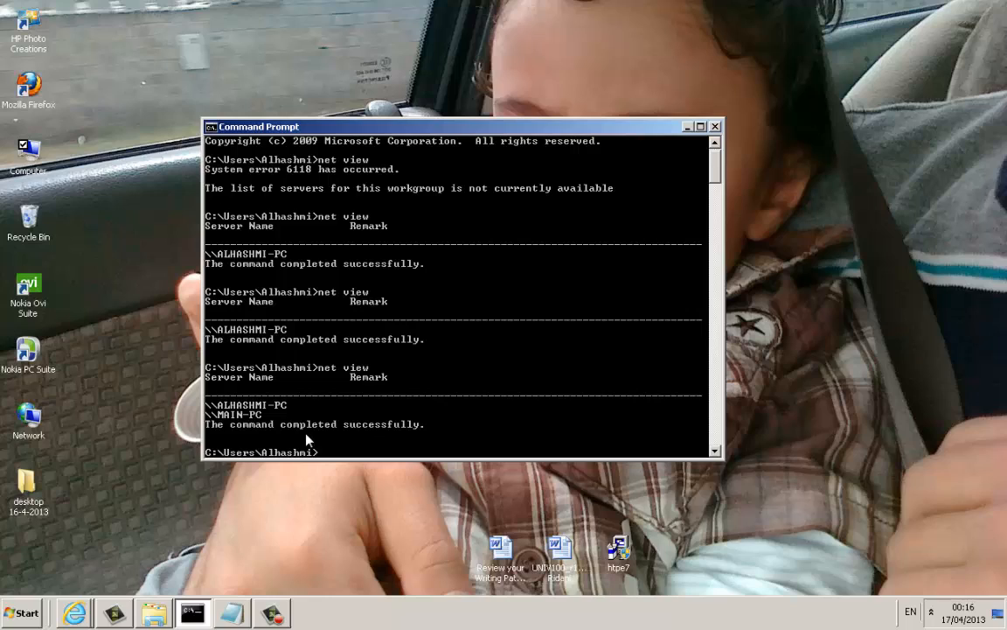
mouse_move(367, 446)
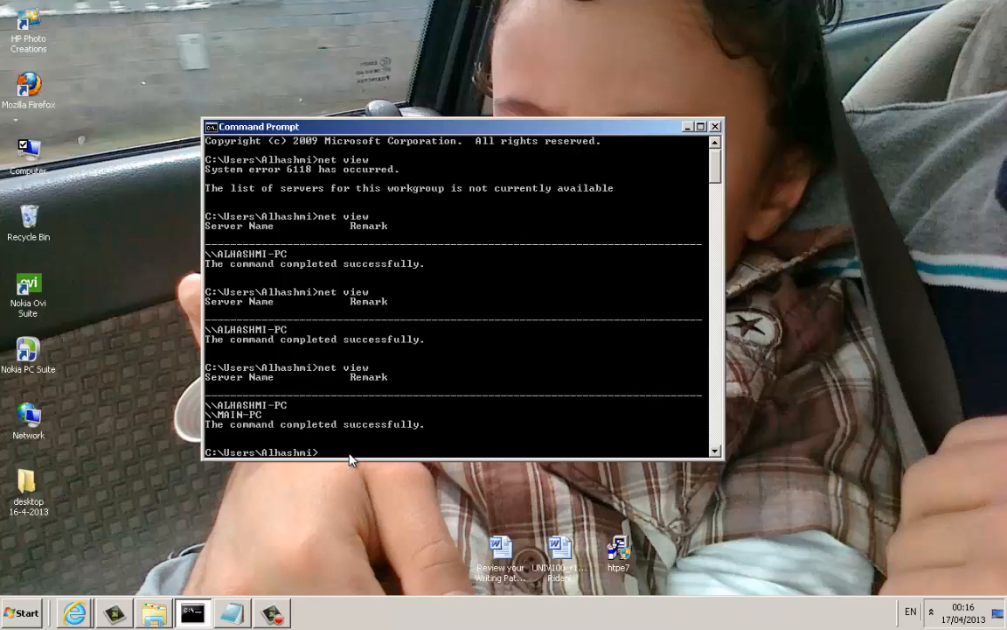
mouse_move(541, 283)
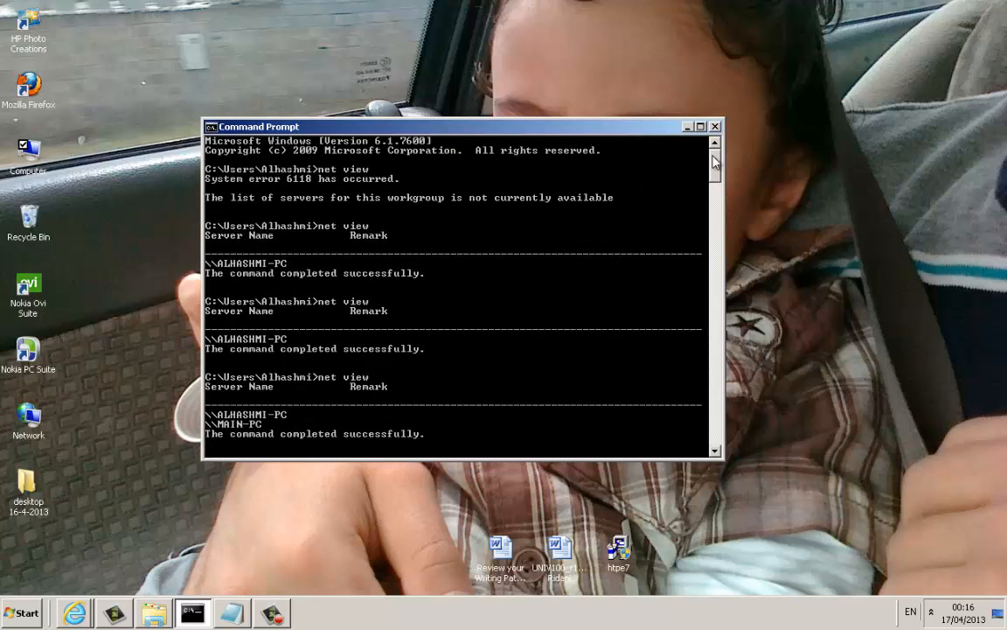
mouse_move(259, 392)
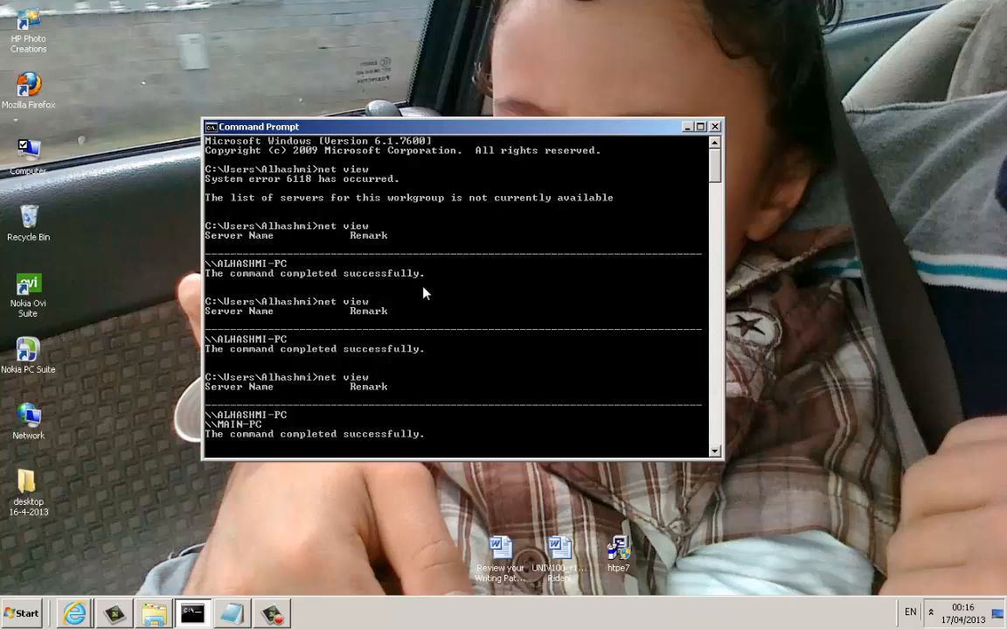
mouse_move(533, 417)
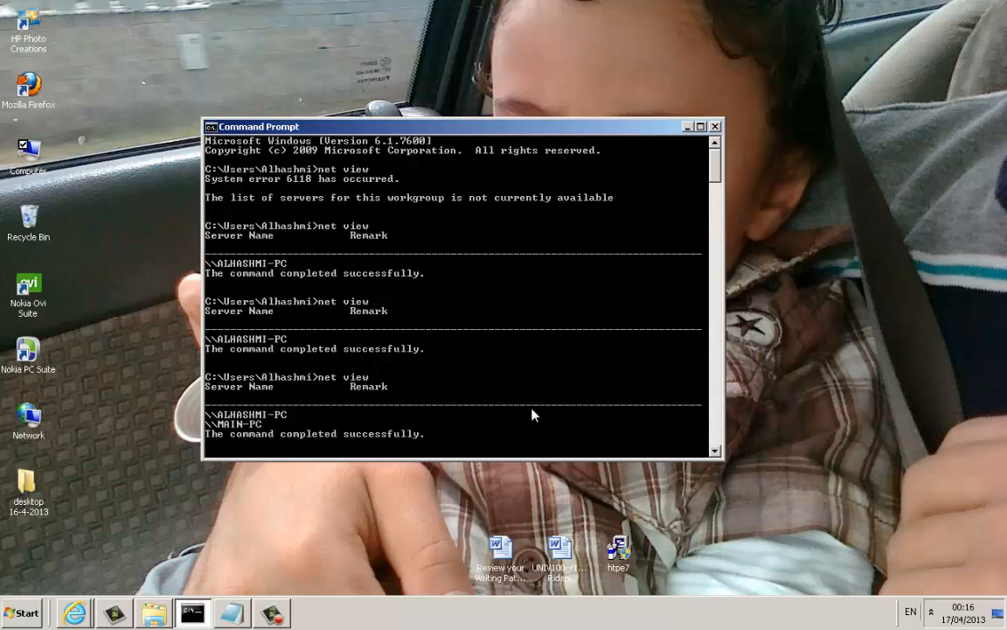